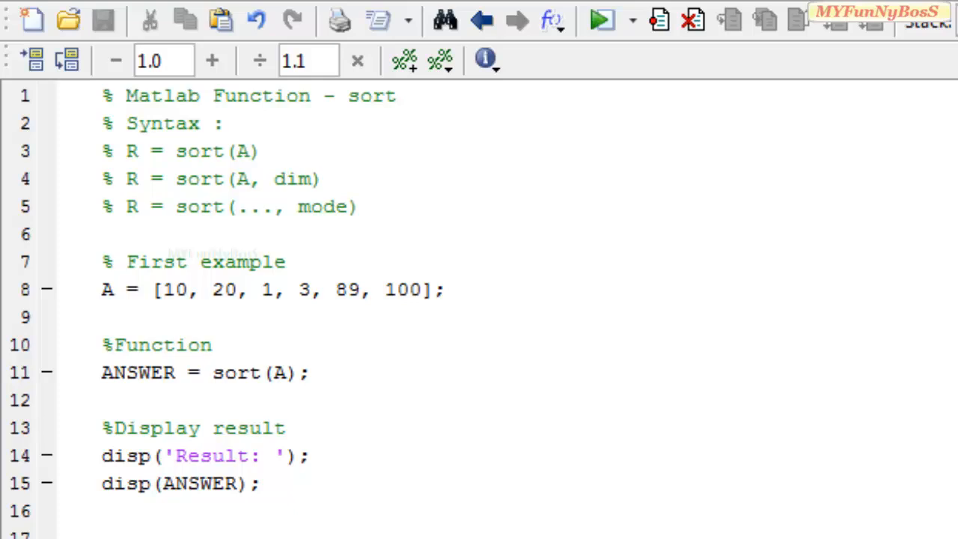
mouse_move(416, 333)
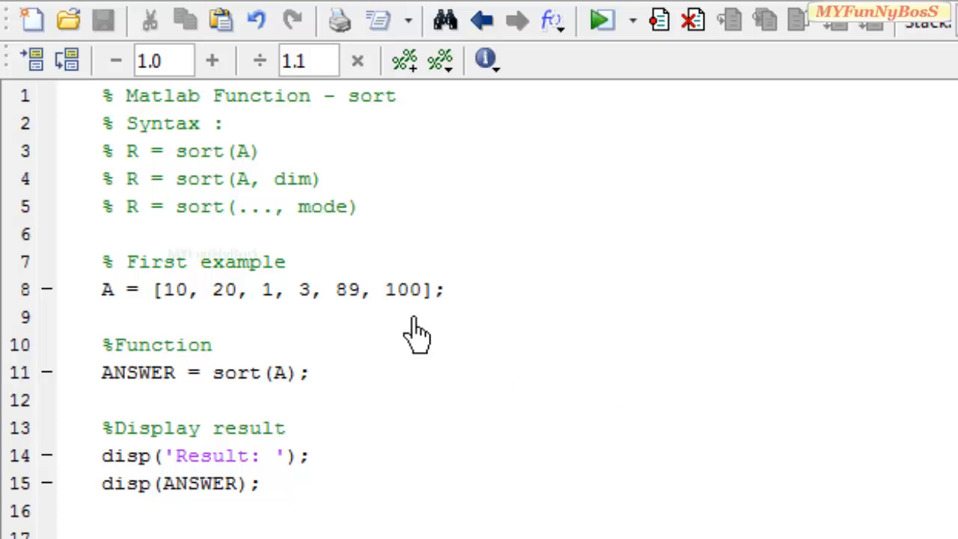
mouse_move(135, 221)
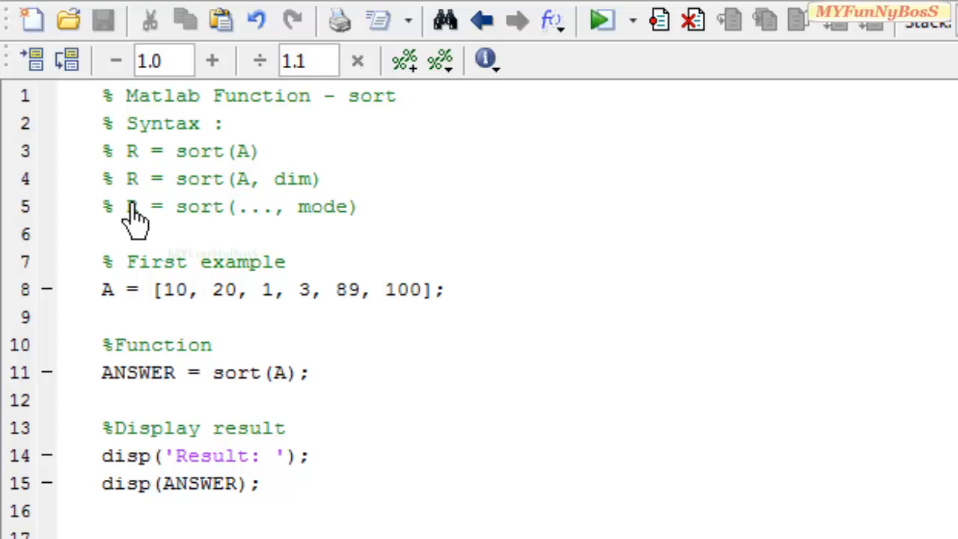
double_click(130, 207)
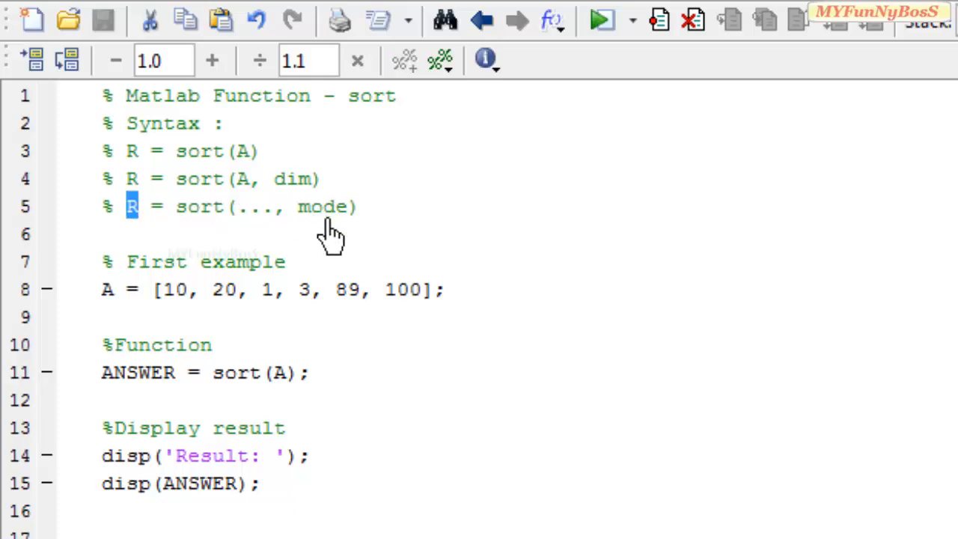
mouse_move(412, 345)
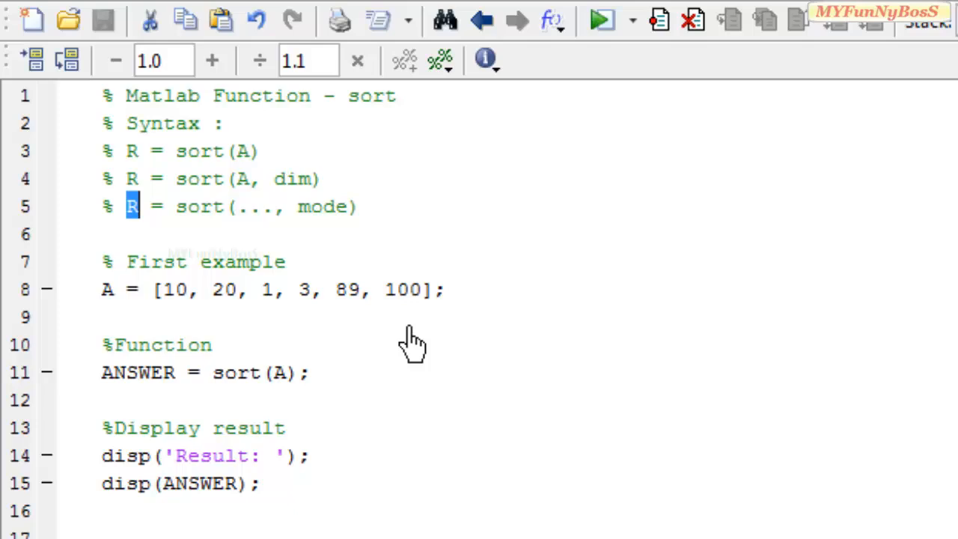
mouse_move(302, 217)
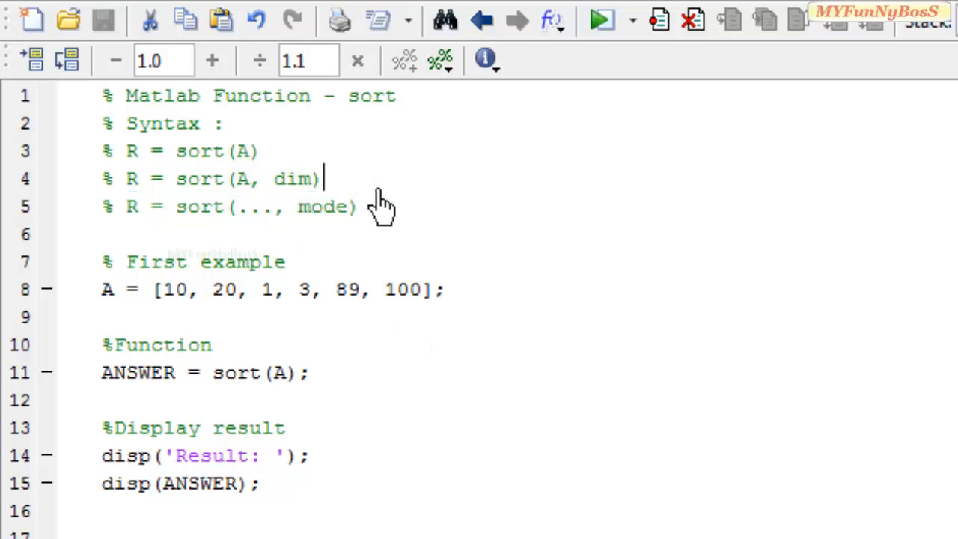
mouse_move(138, 373)
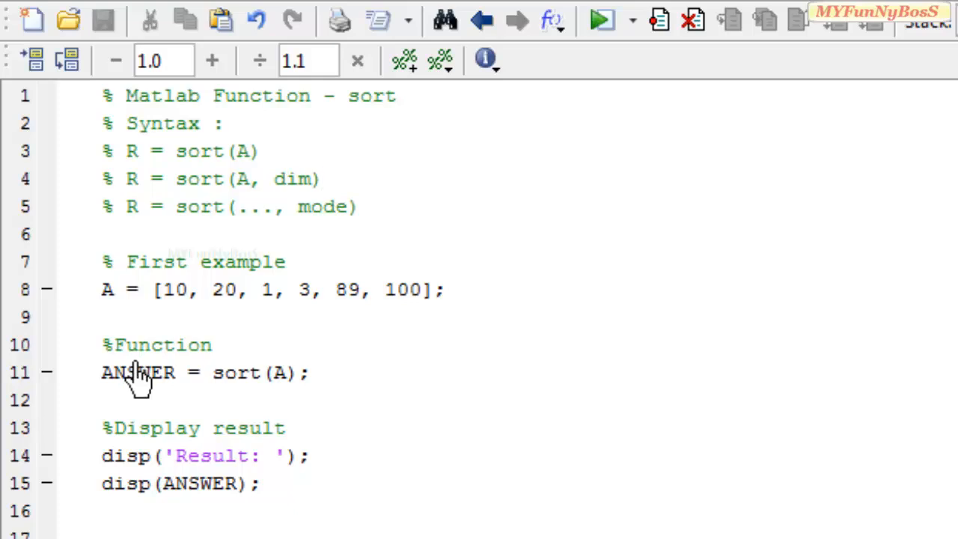
mouse_move(218, 307)
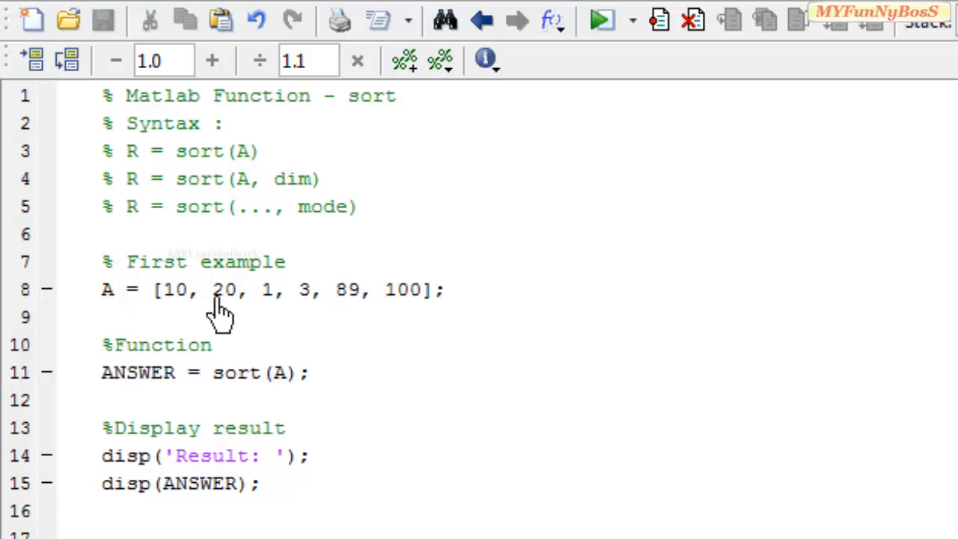
mouse_move(251, 303)
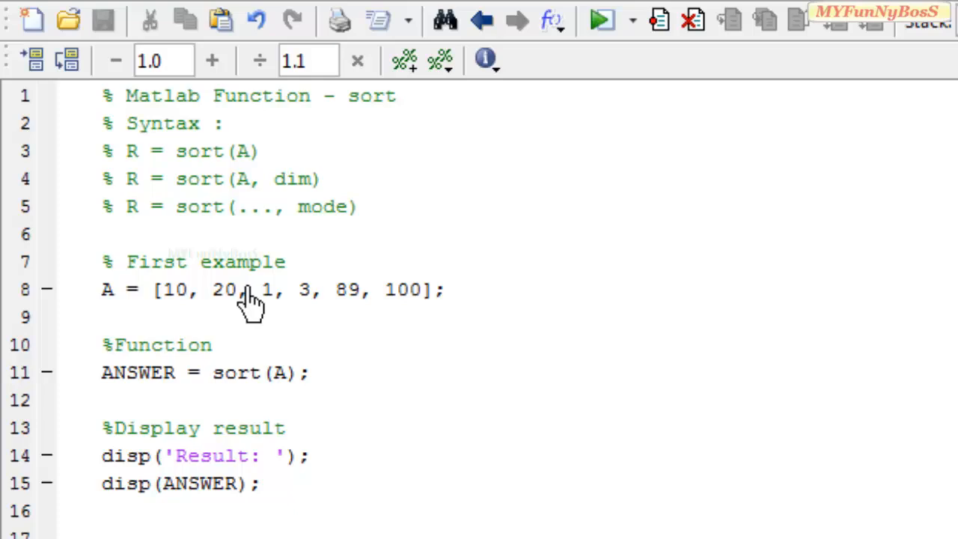
mouse_move(486, 310)
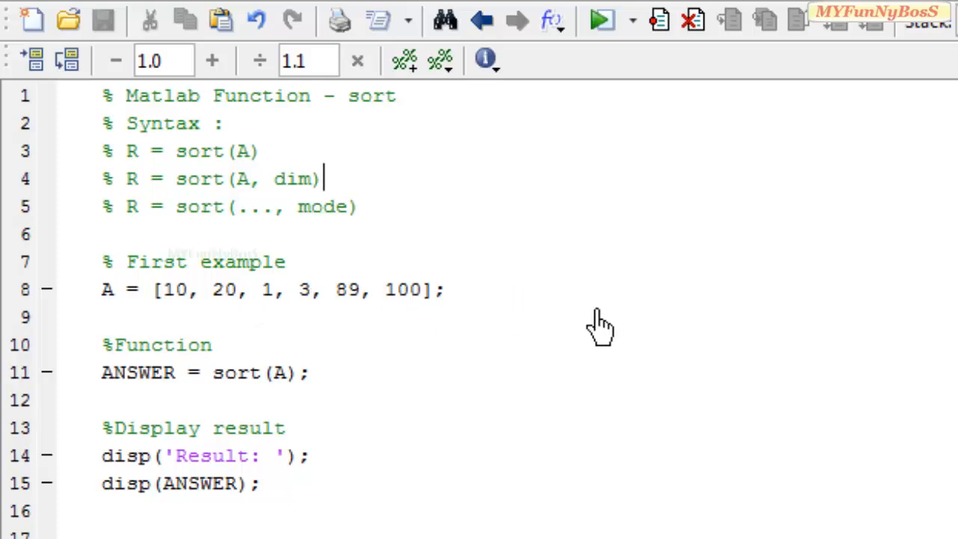
mouse_move(243, 392)
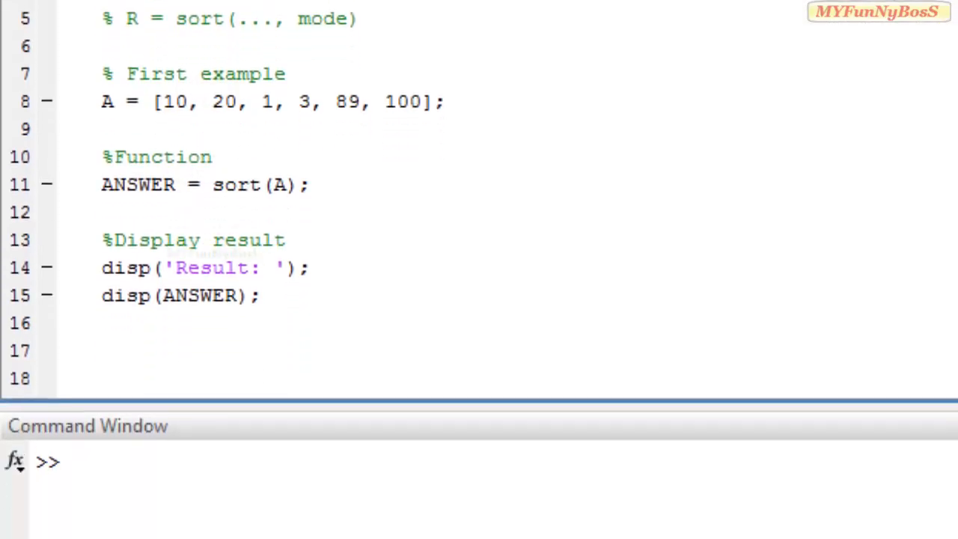
key("F5")
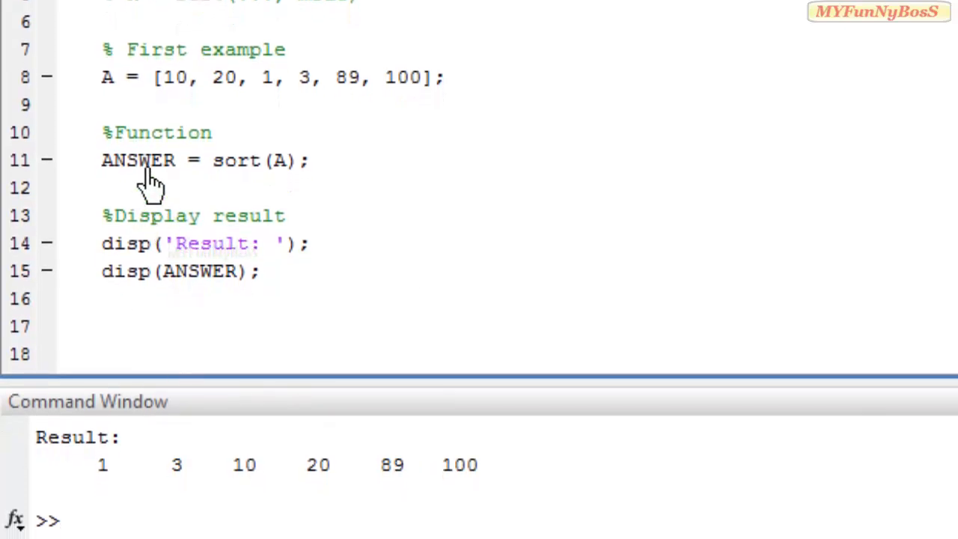
mouse_move(302, 476)
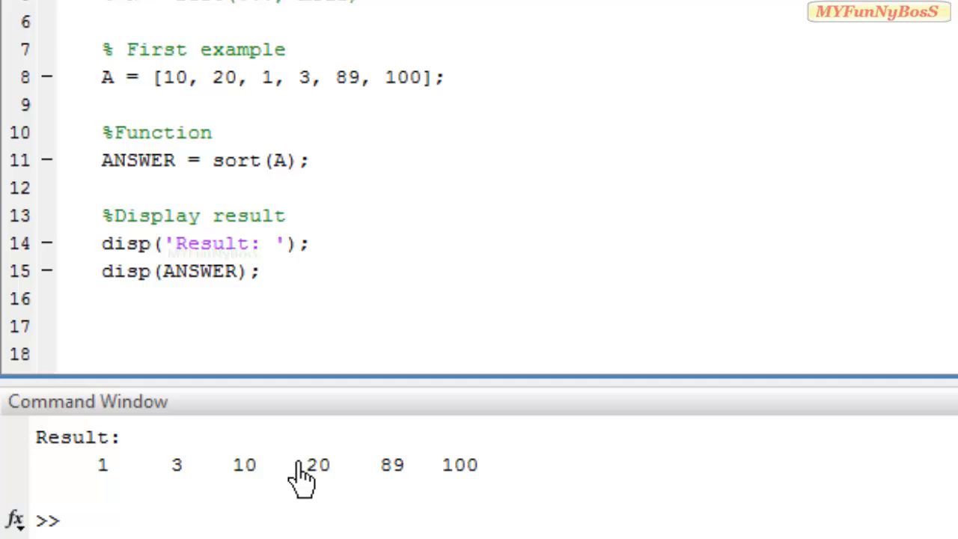
mouse_move(486, 476)
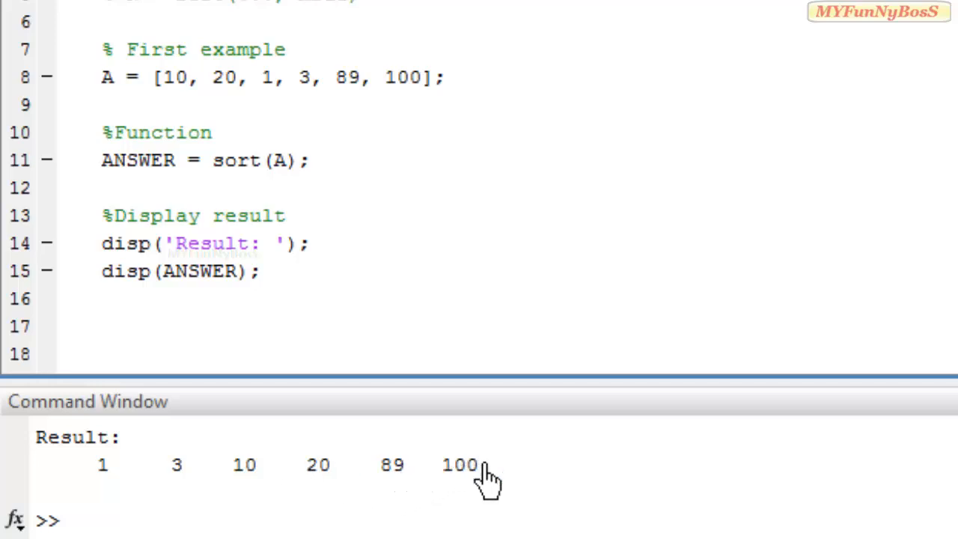
mouse_move(681, 491)
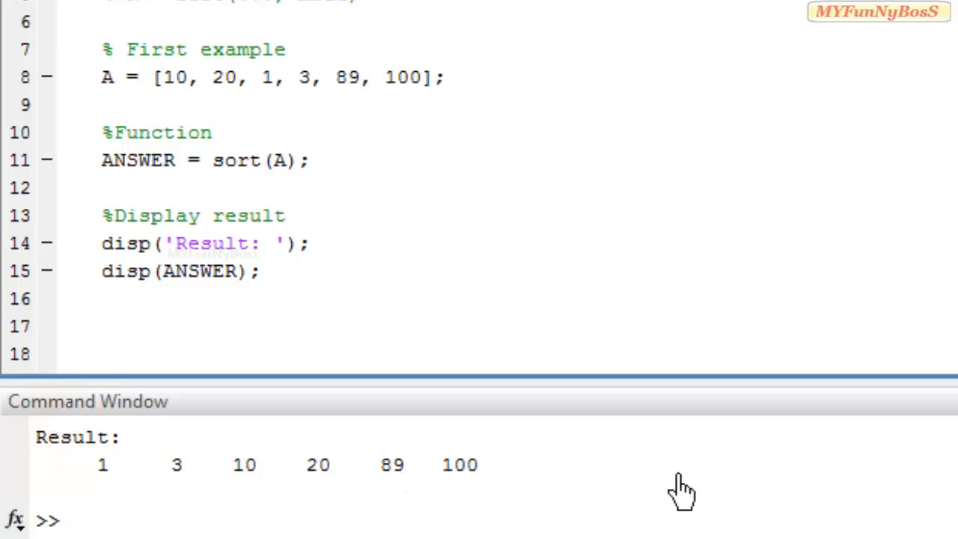
mouse_move(557, 438)
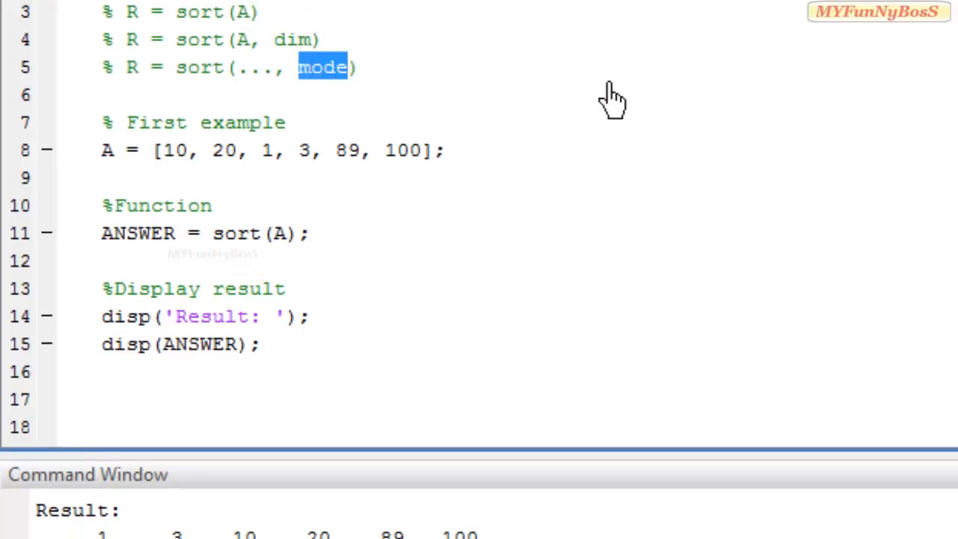
mouse_move(305, 273)
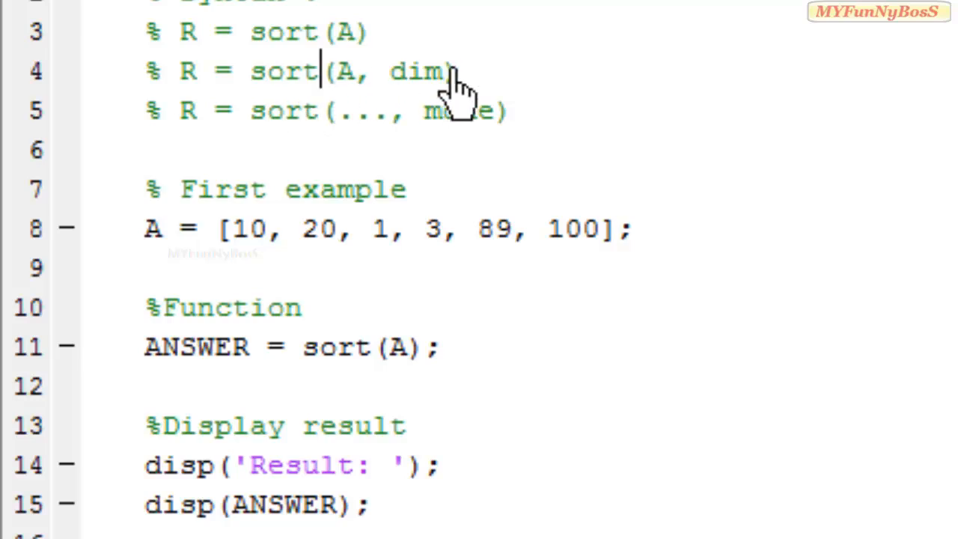
mouse_move(449, 82)
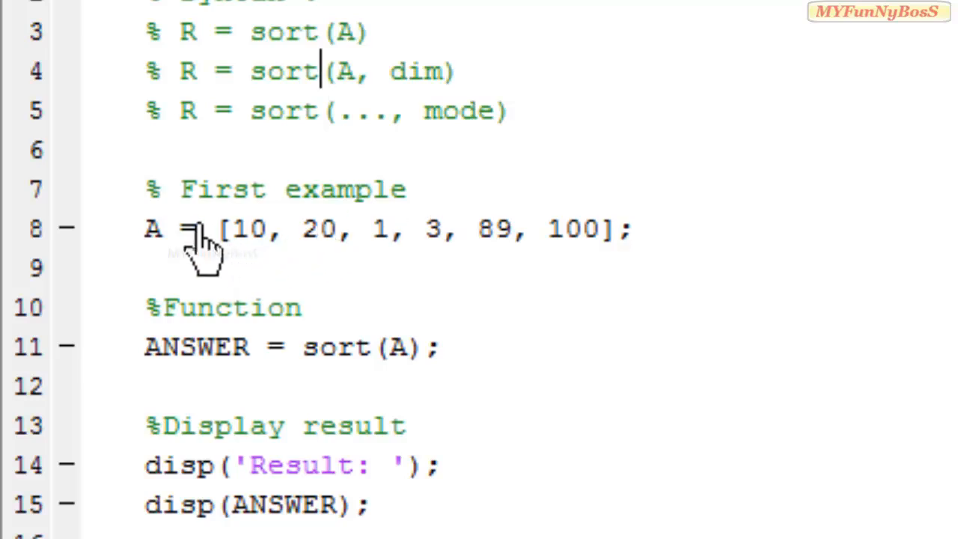
mouse_move(512, 224)
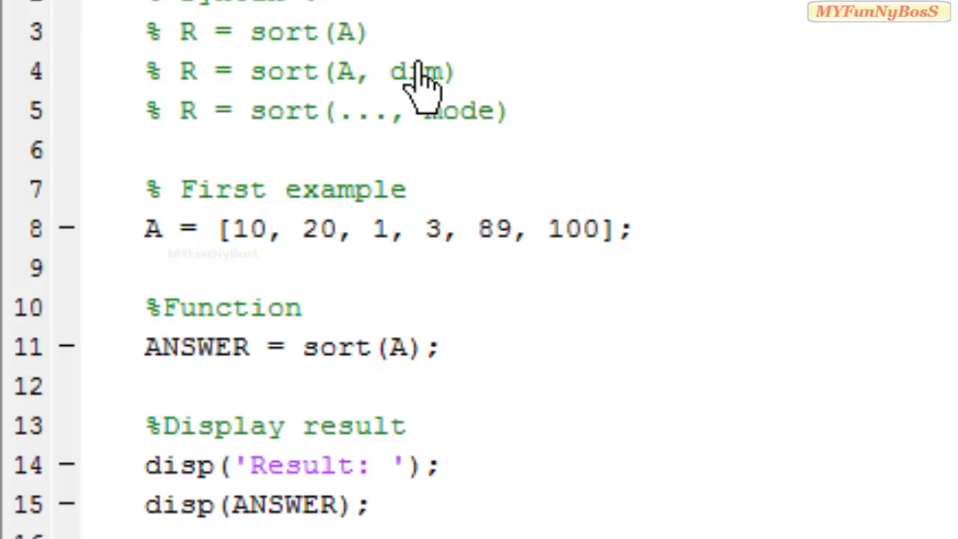
mouse_move(446, 108)
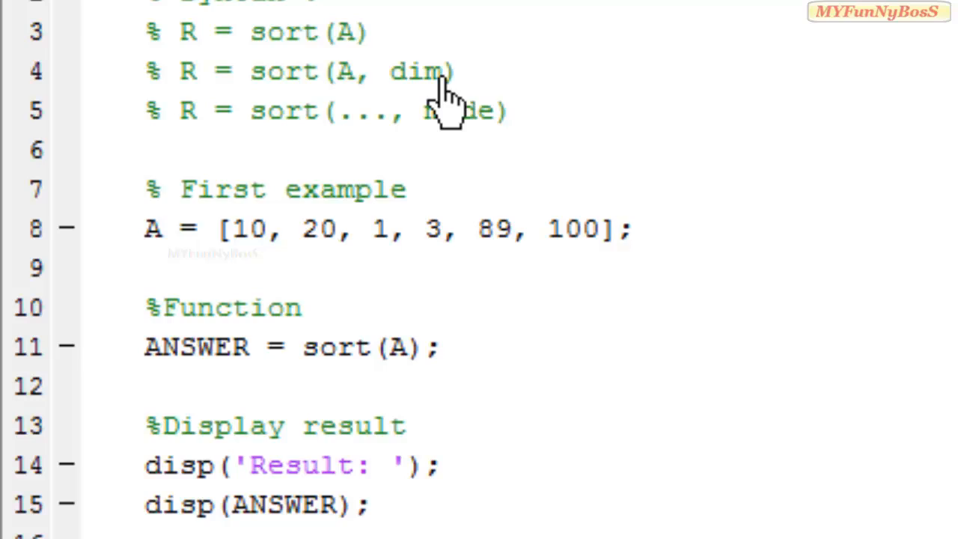
mouse_move(472, 333)
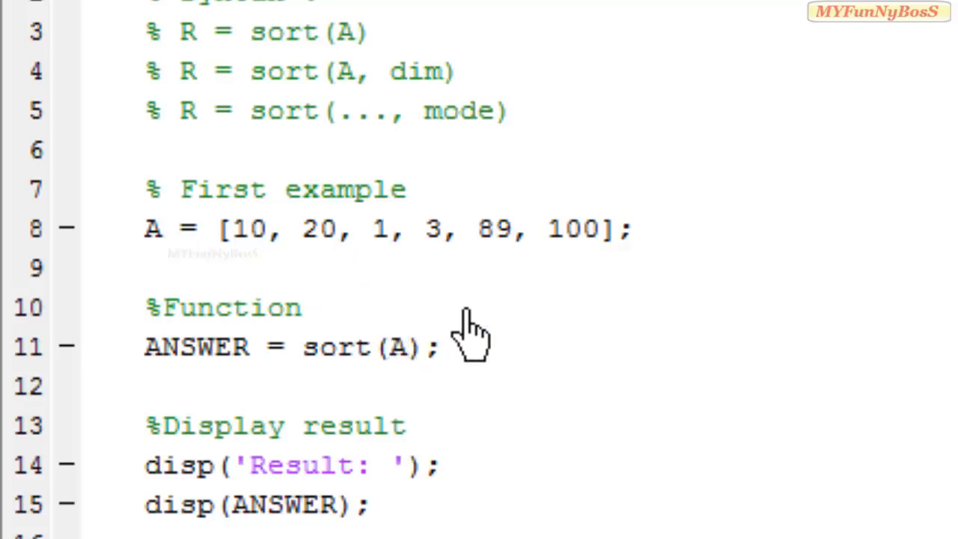
Change line 11 to ANSWER = sort(A, 1); so A is sorted along dimension 1.
type(", 1")
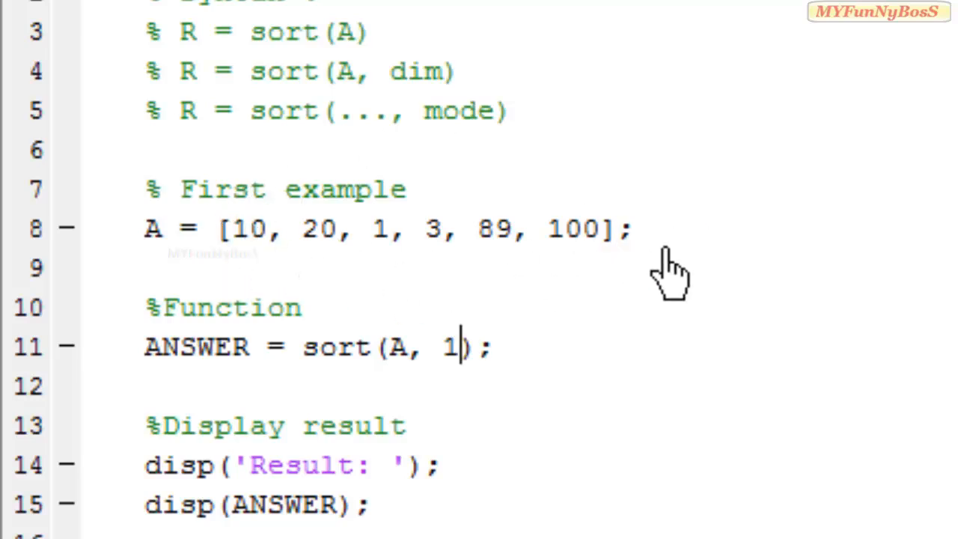
mouse_move(288, 187)
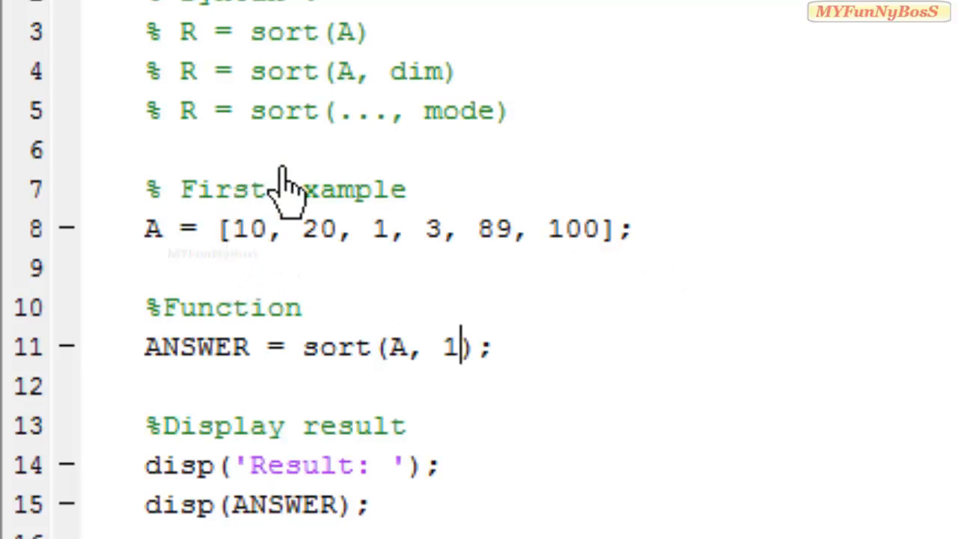
mouse_move(254, 228)
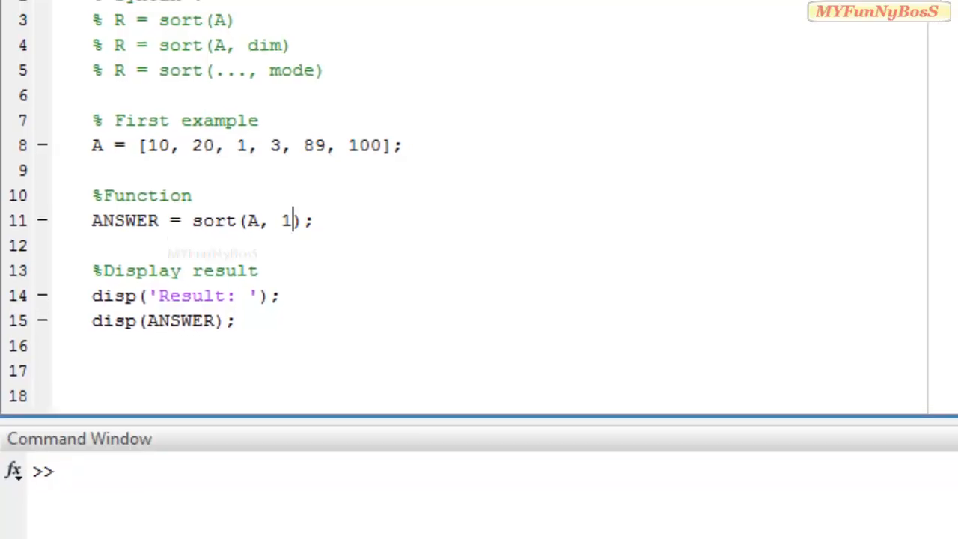
key("f5")
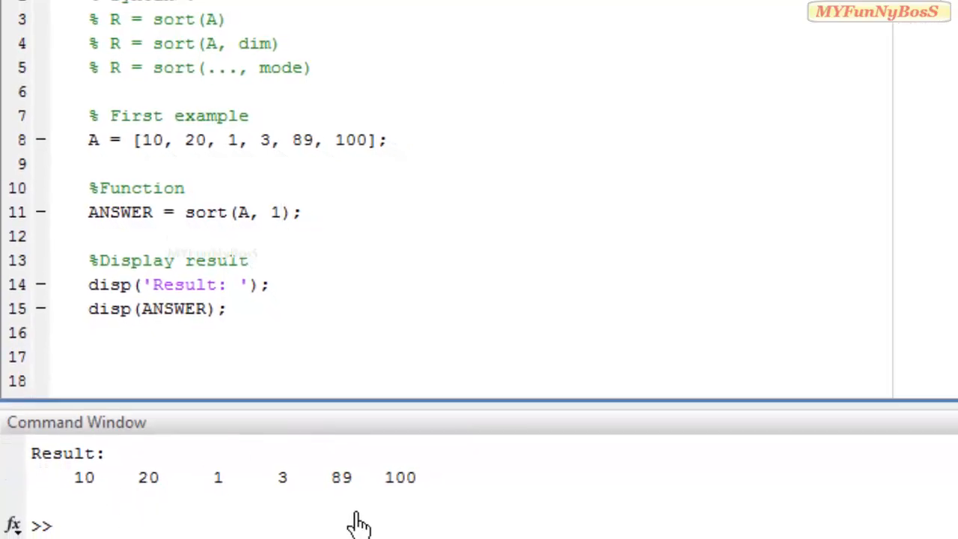
mouse_move(284, 146)
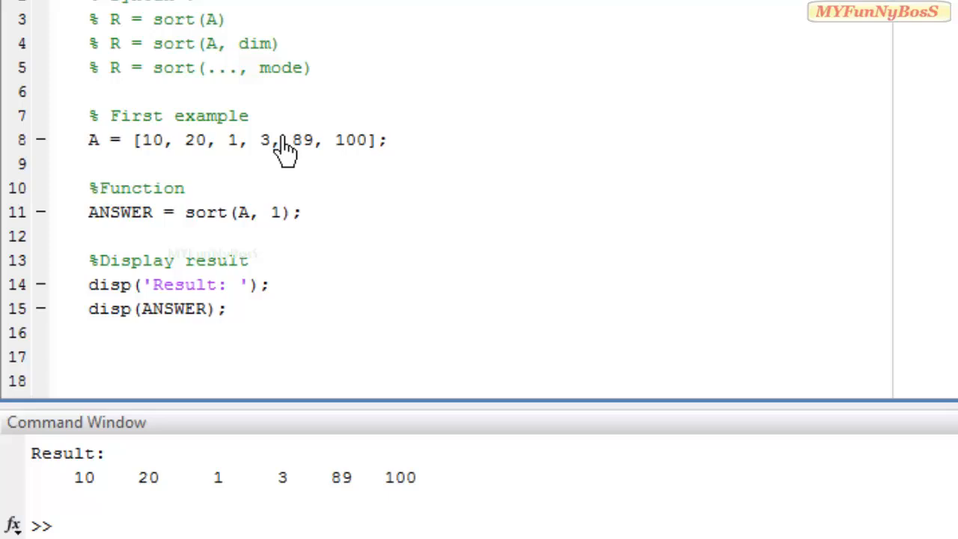
mouse_move(246, 222)
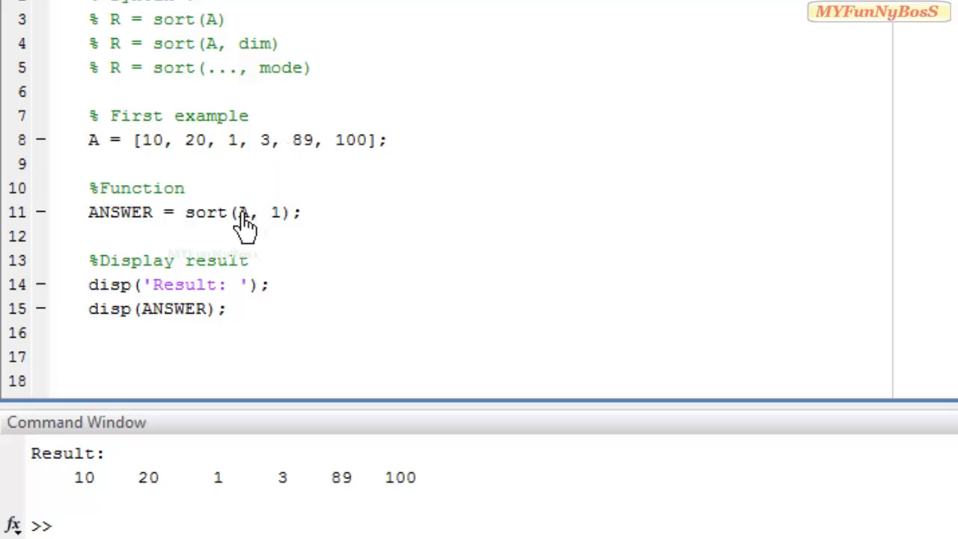
mouse_move(177, 37)
type("11, 77, 15];")
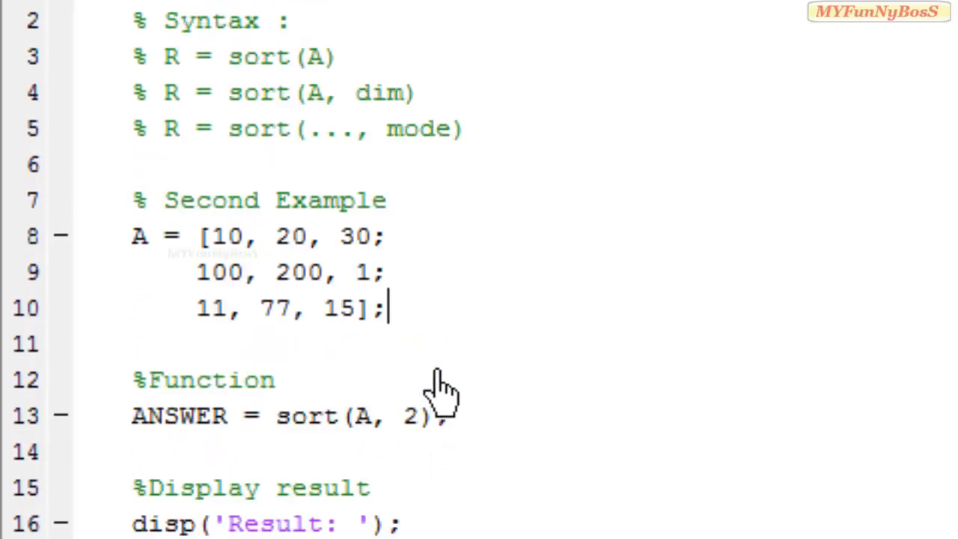
mouse_move(183, 237)
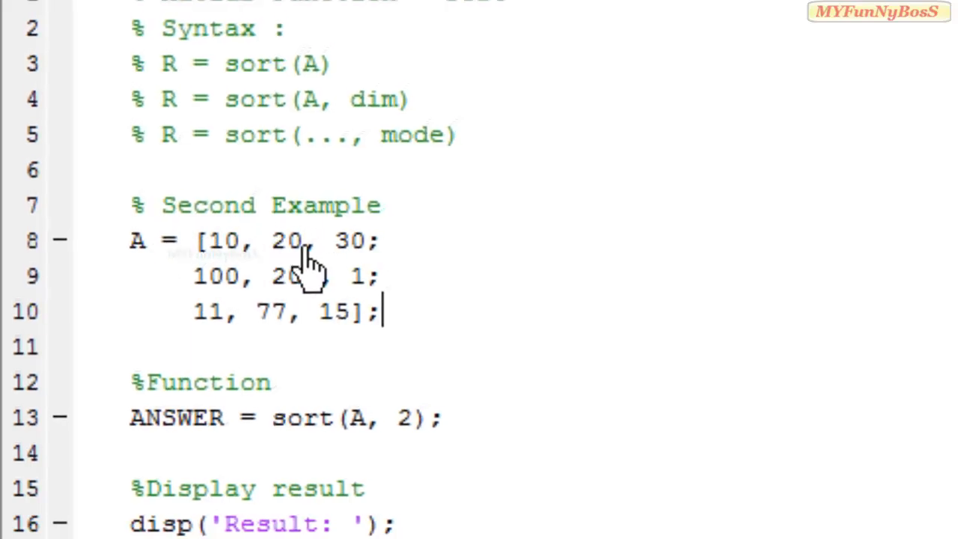
Delete the dimension value 2 from sort(A, 2) on line 13, leaving it blank.
scroll("down", 3)
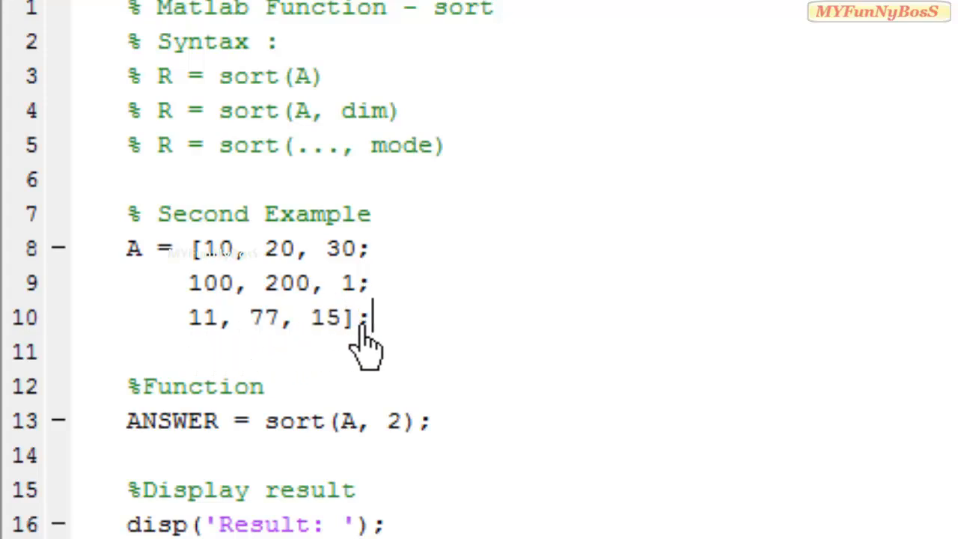
mouse_move(352, 237)
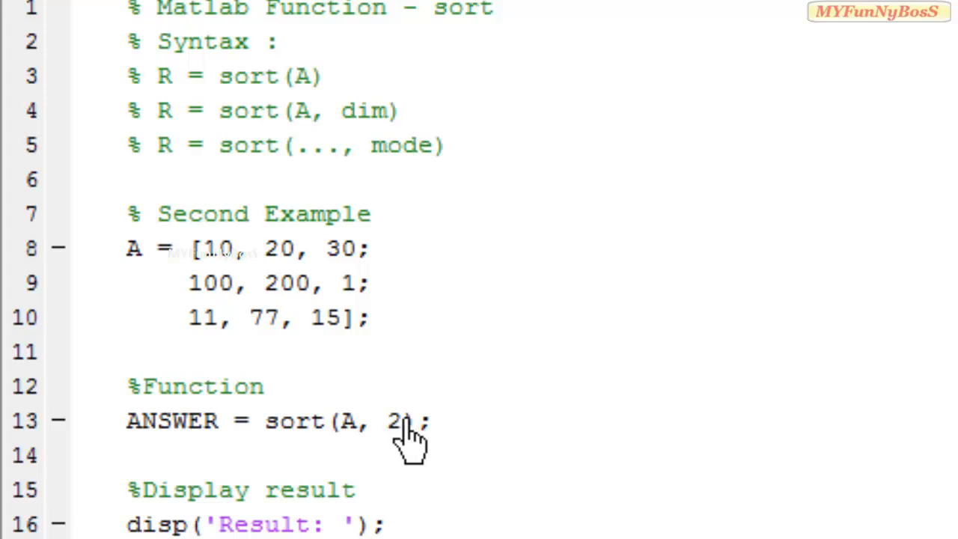
key("Backspace")
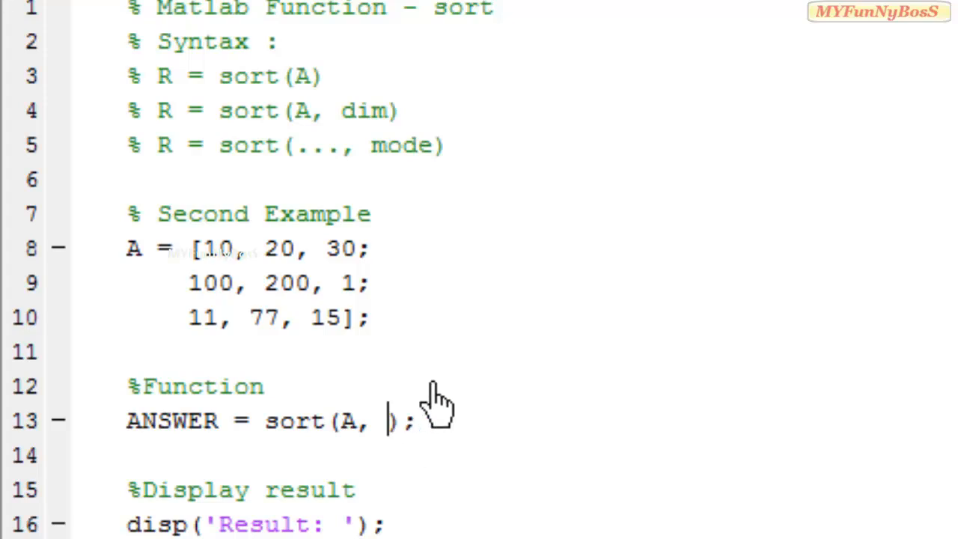
Set the dimension argument to 1 so line 13 reads sort(A, 1) for column sorting.
type("1")
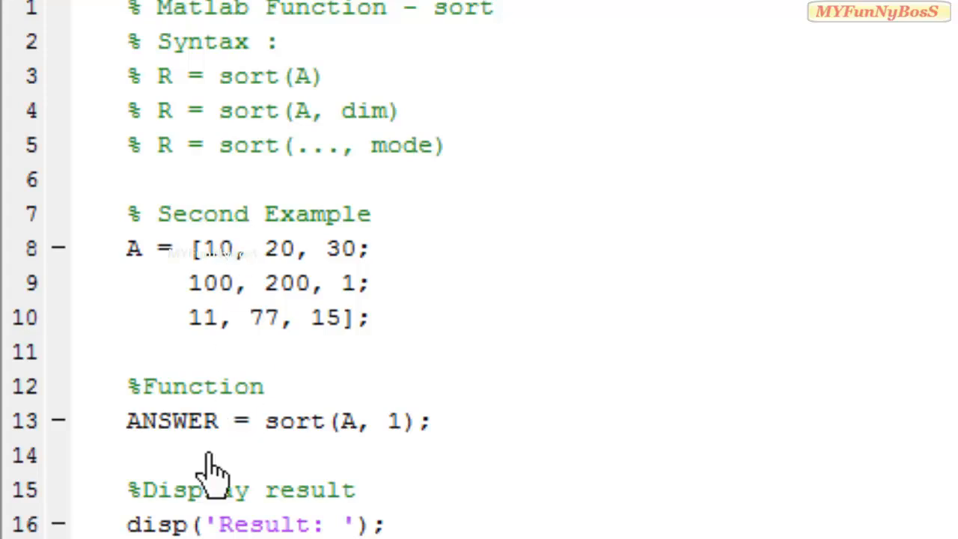
mouse_move(225, 251)
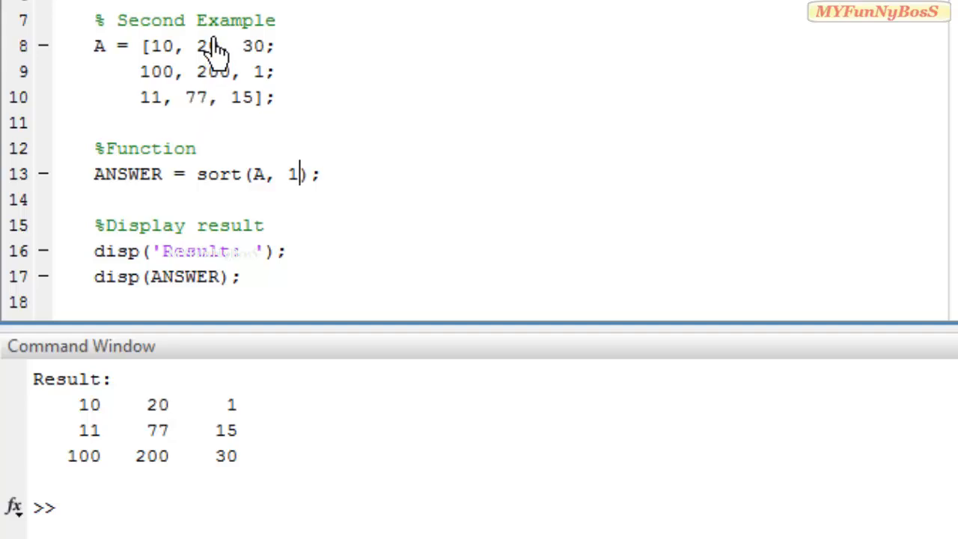
mouse_move(165, 476)
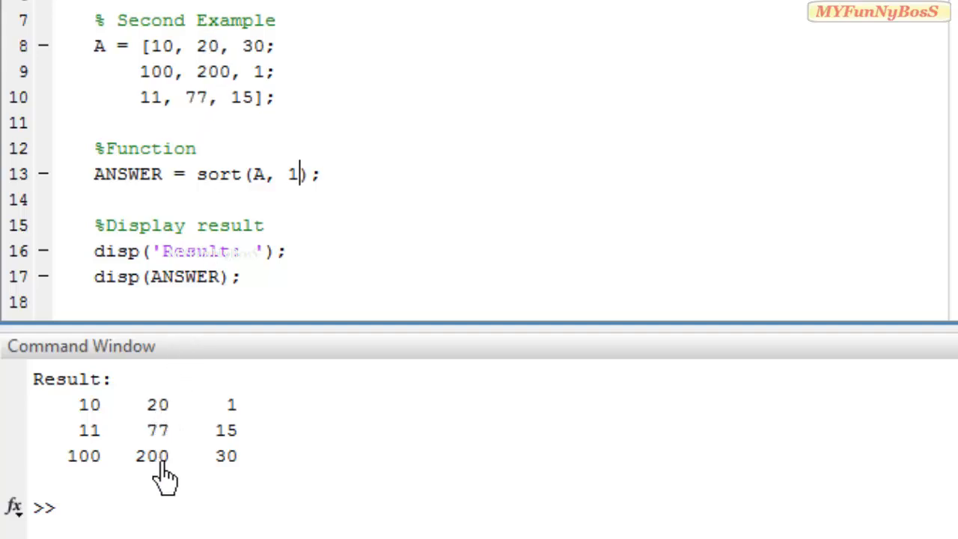
mouse_move(243, 479)
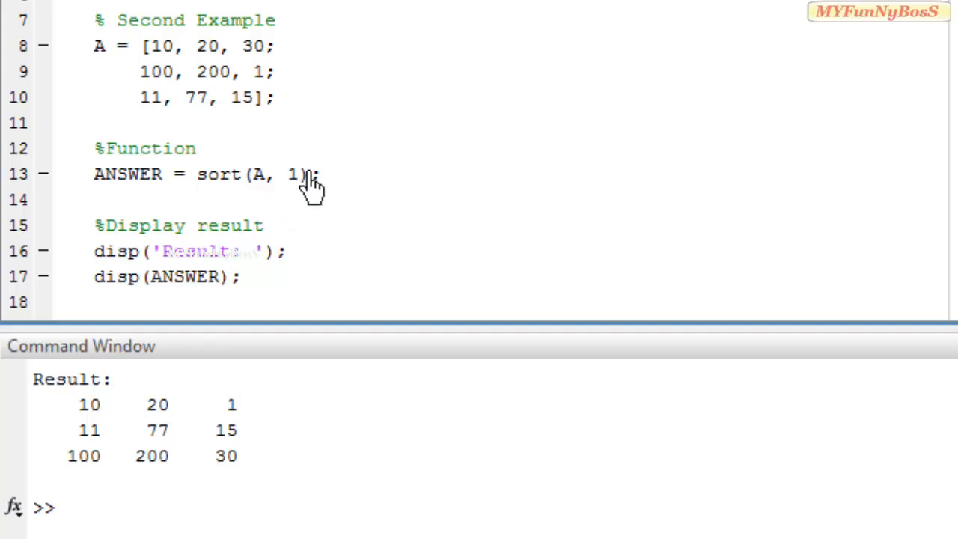
Change the call to sort(A, 2); so each row is sorted: 10 20 30, 1 100 200, 11 15 77.
key("Backspace")
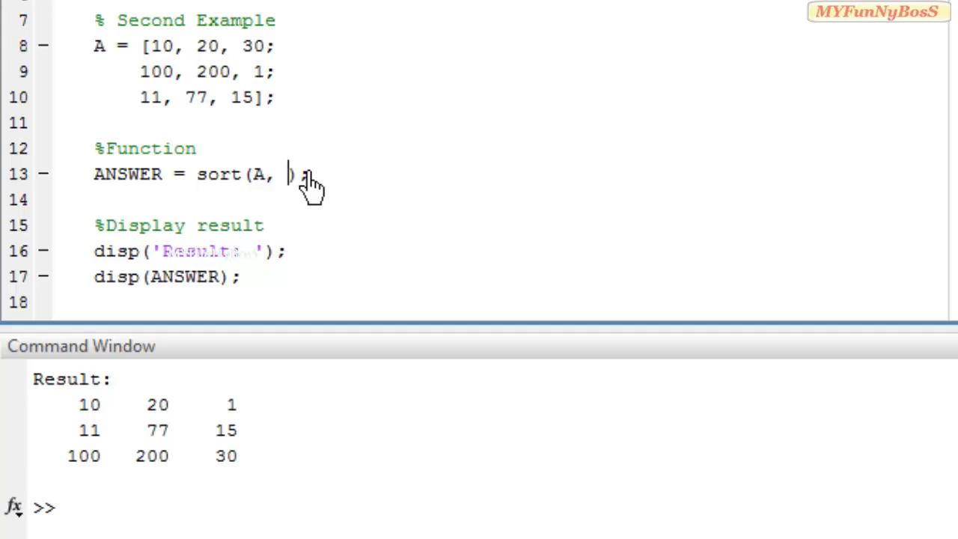
type("2);")
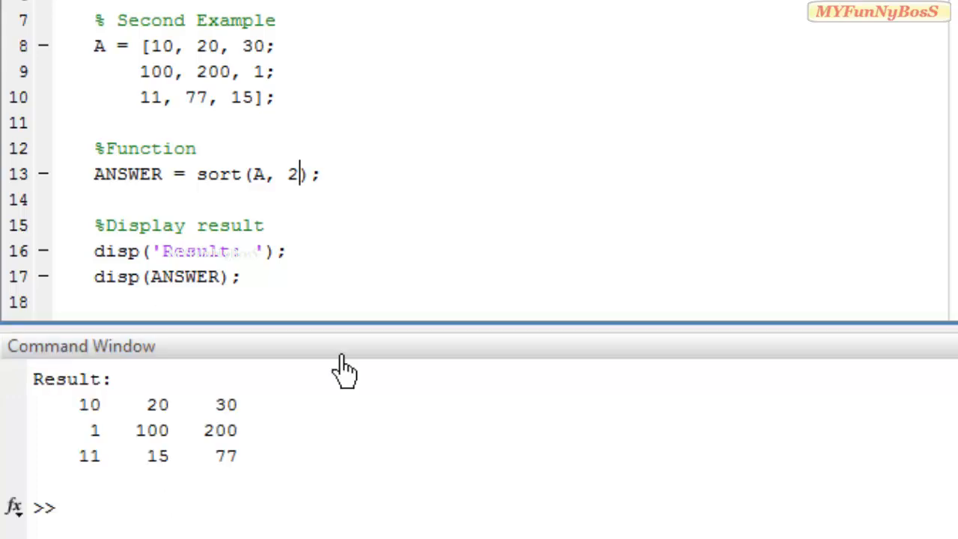
mouse_move(243, 48)
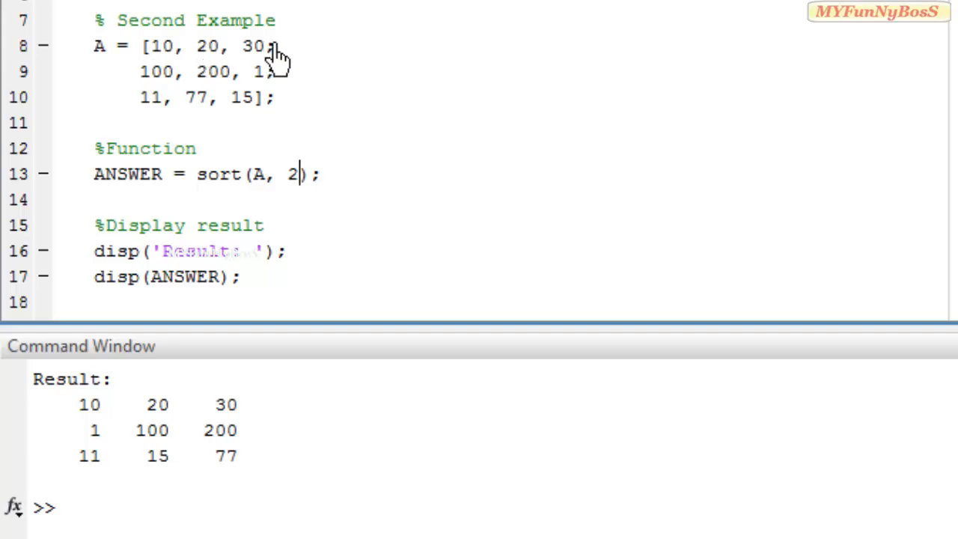
mouse_move(267, 82)
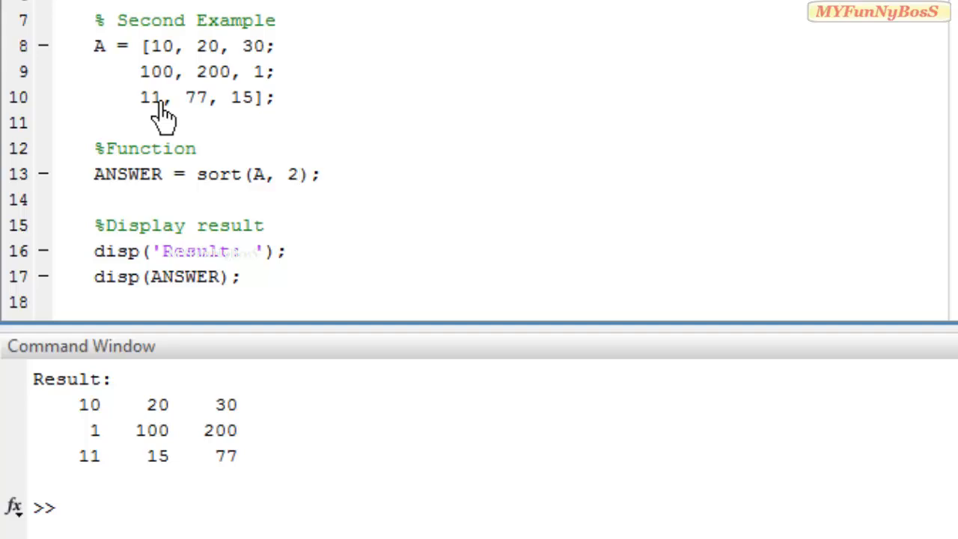
mouse_move(258, 112)
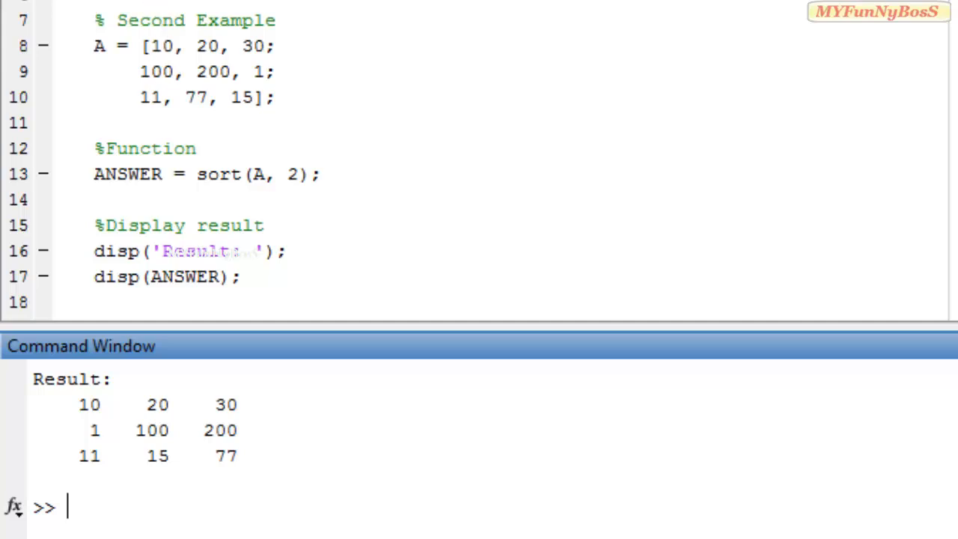
mouse_move(218, 47)
type(", ")
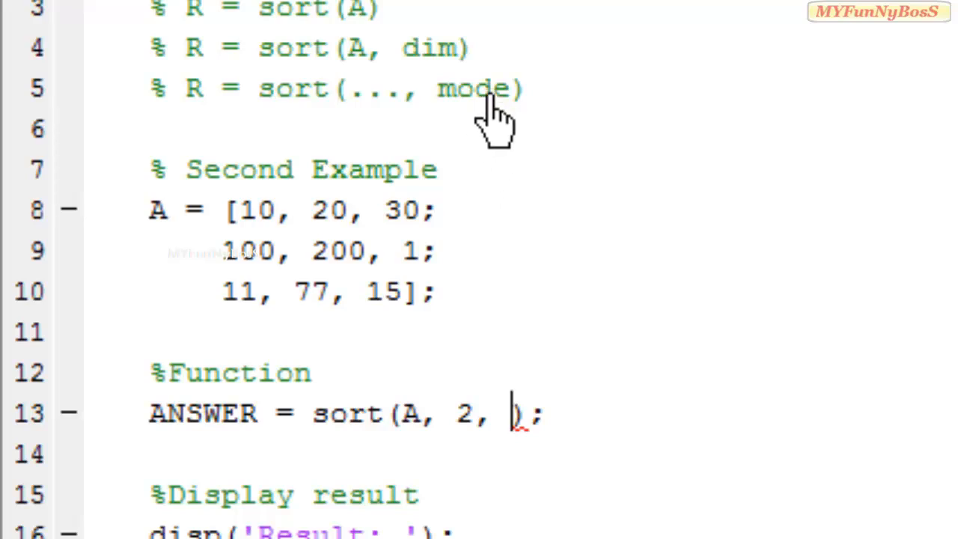
mouse_move(497, 367)
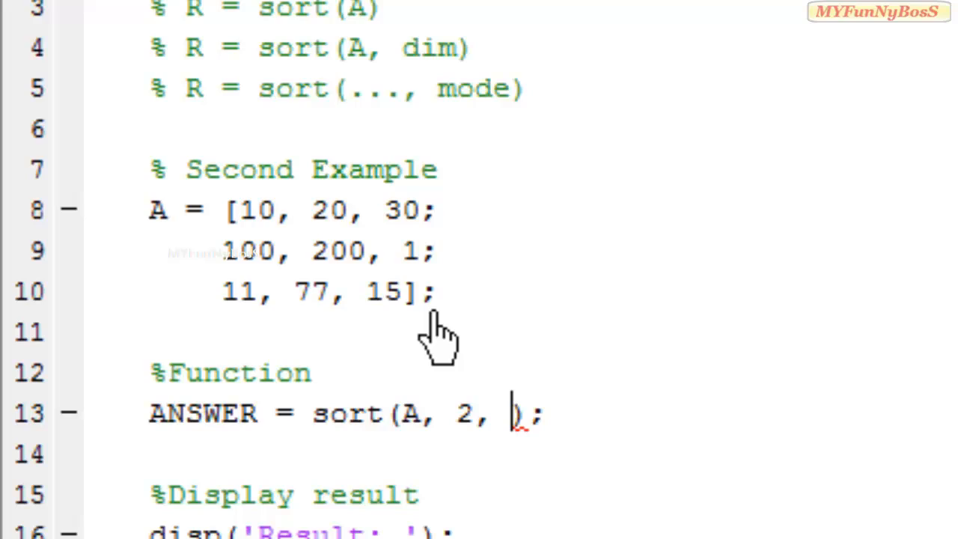
mouse_move(491, 288)
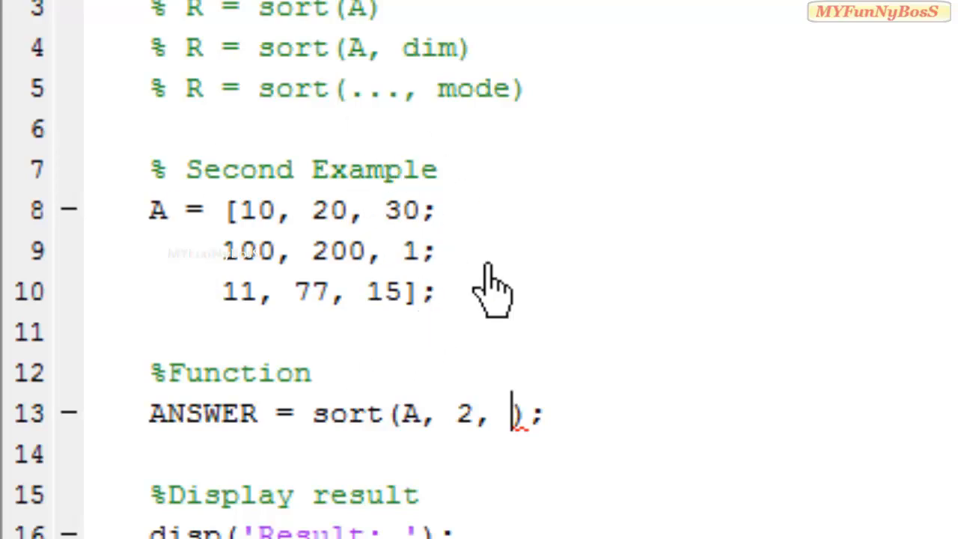
Add 'descend' so line 13 reads ANSWER = sort(A, 2, 'descend'); for row-wise descending order.
type("''")
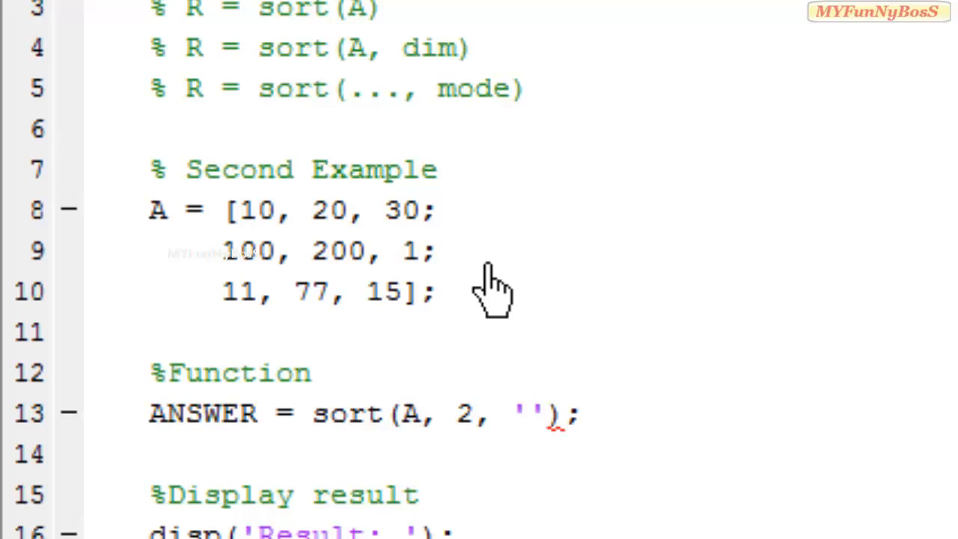
type("desce")
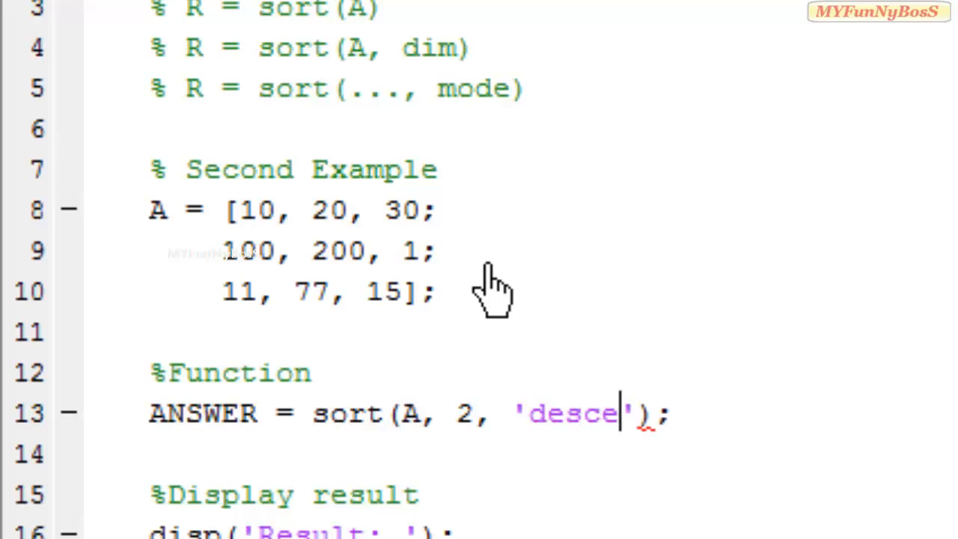
type("nd")
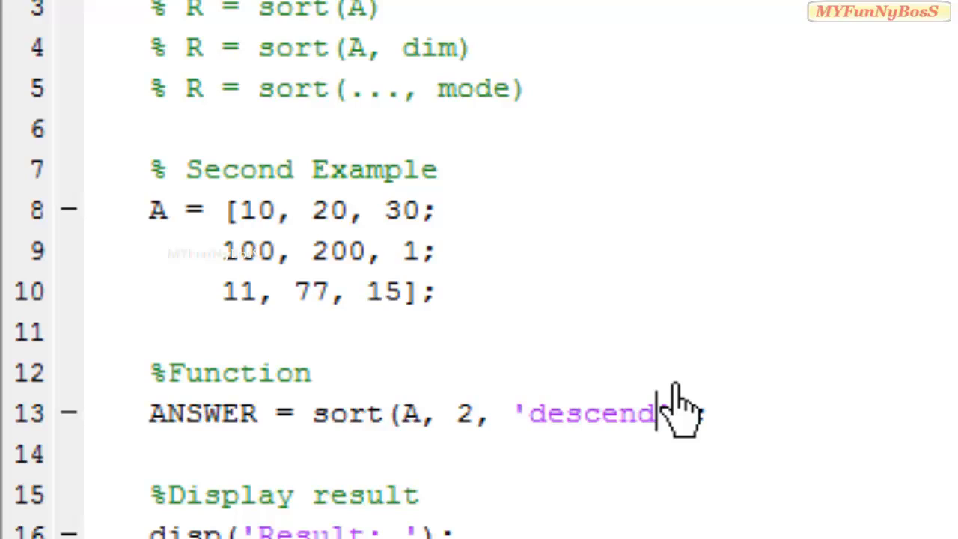
type("');")
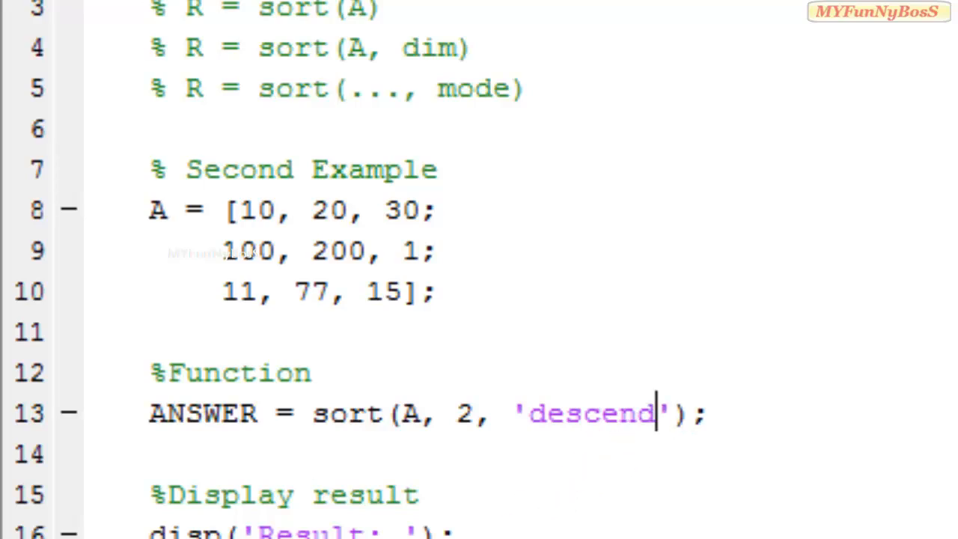
scroll("down", 3)
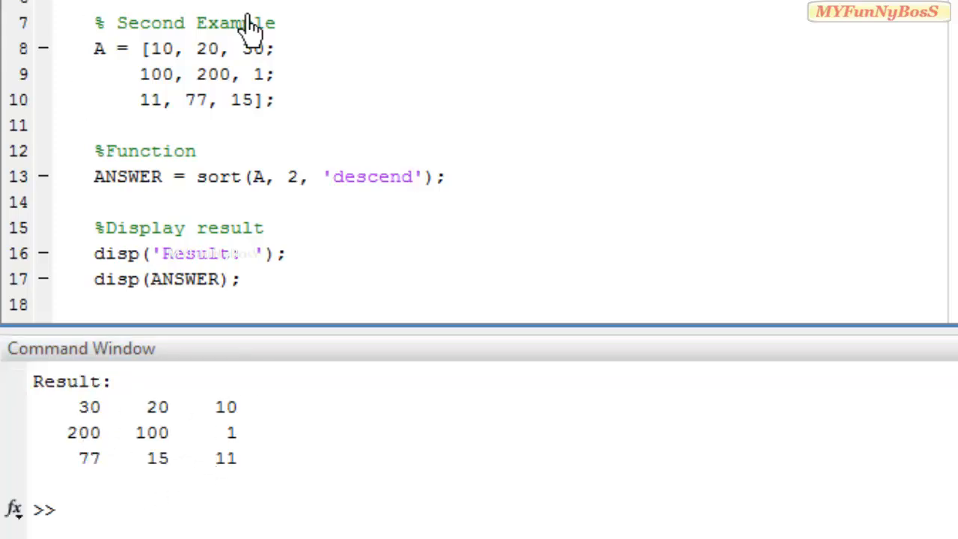
mouse_move(228, 60)
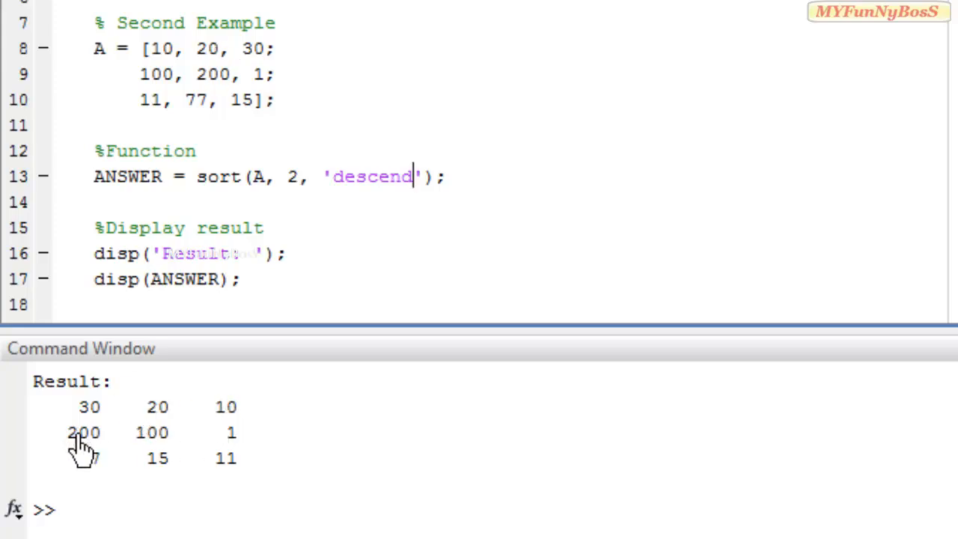
mouse_move(172, 437)
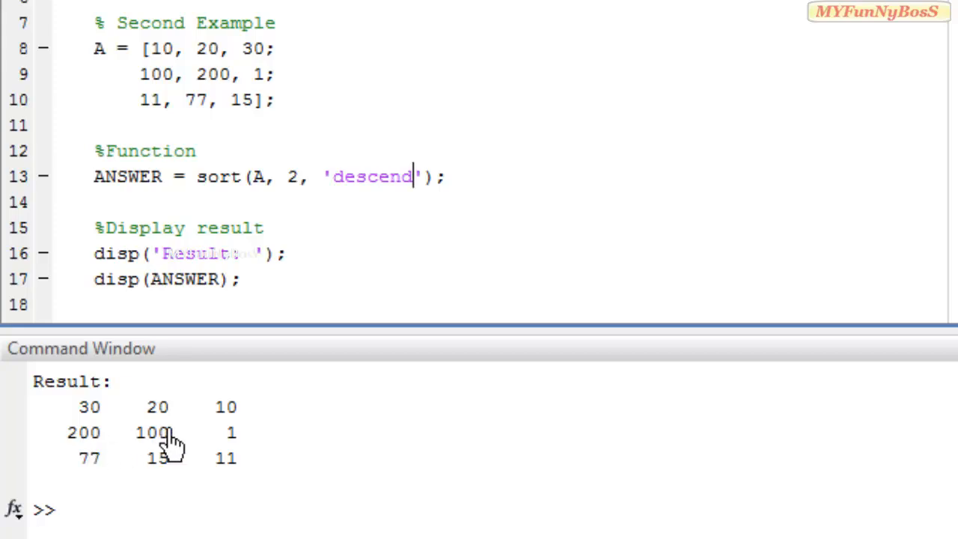
mouse_move(102, 476)
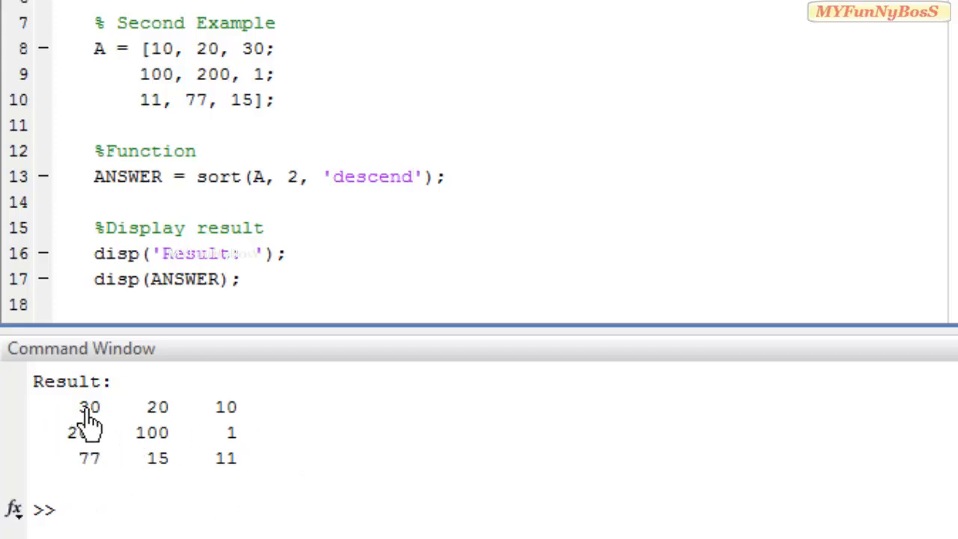
mouse_move(275, 417)
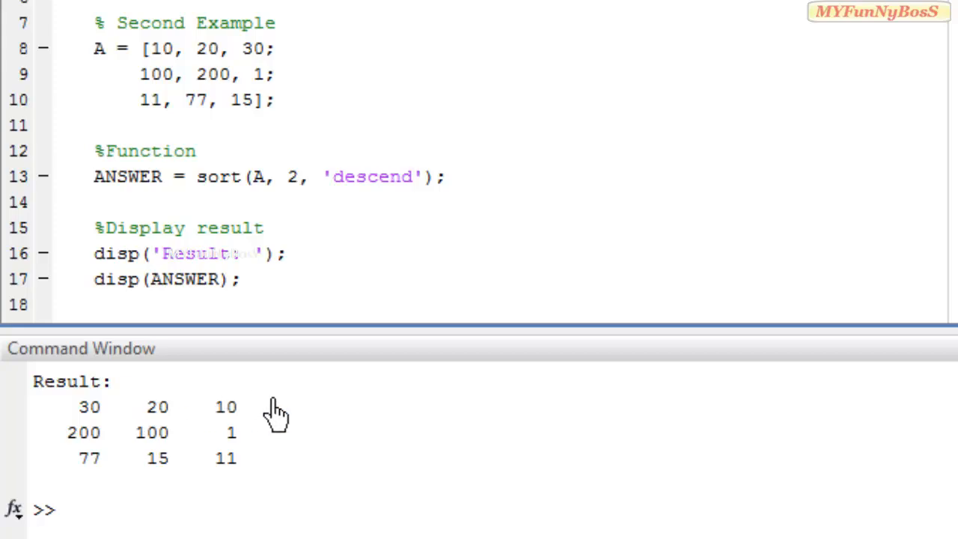